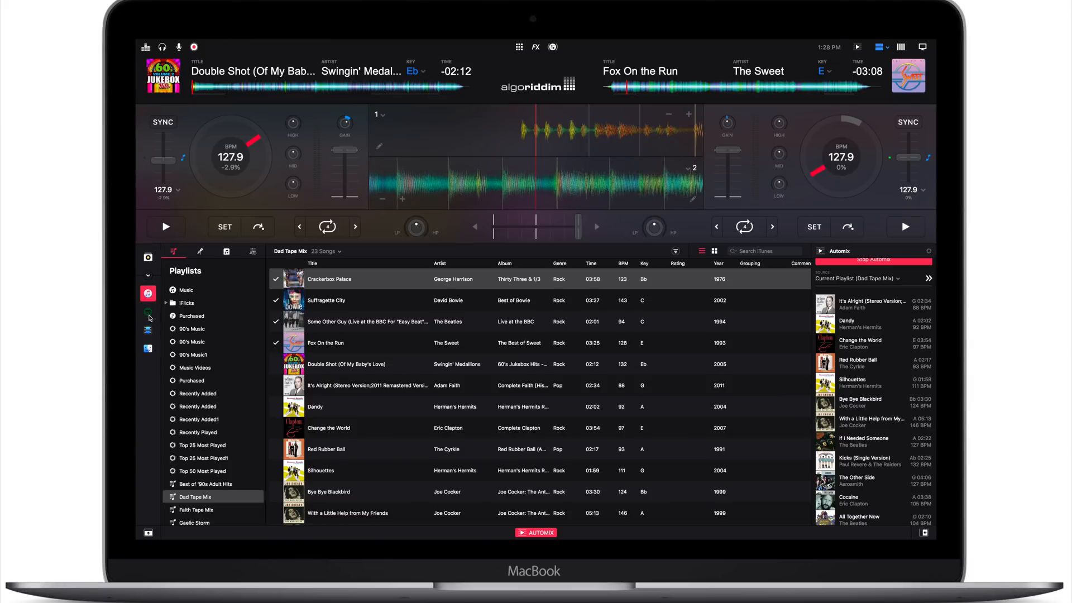
Switch the library source from the Dad Tape Mix playlist to Spotify
left_click(148, 312)
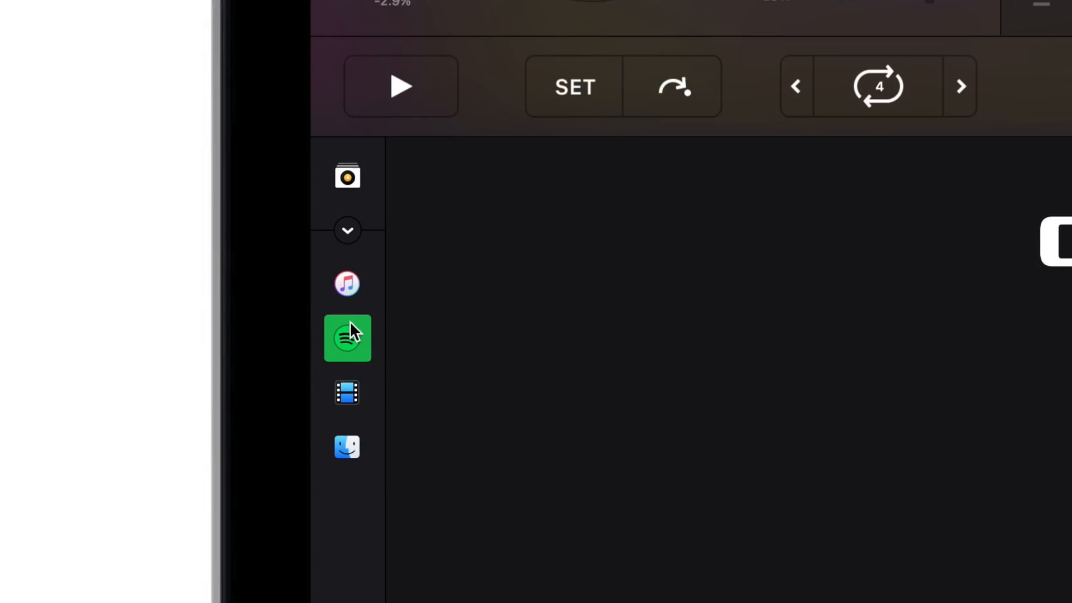
mouse_move(348, 332)
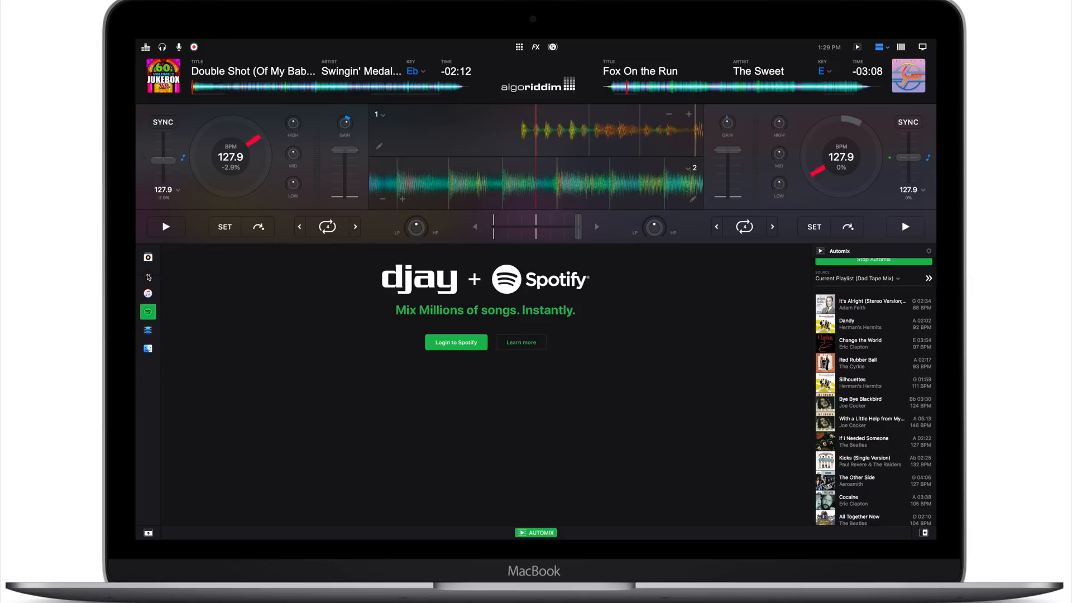
Bring up the djay + Spotify login panel offering millions of songs to mix
left_click(148, 293)
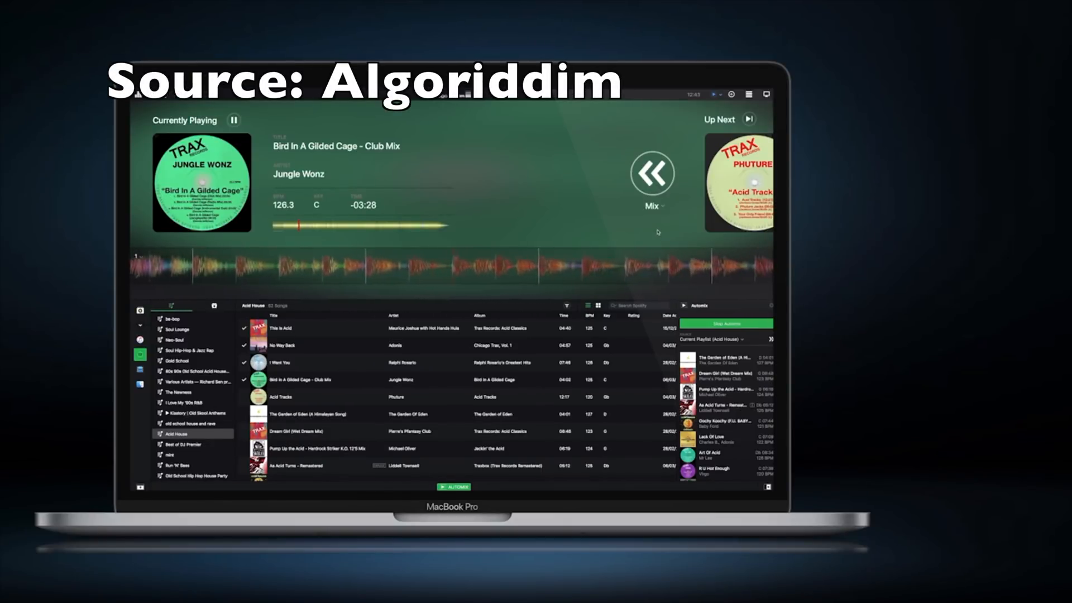
Load the green circuit-board photo from the Digital Backgrounds album onto the left visual deck
left_click(651, 206)
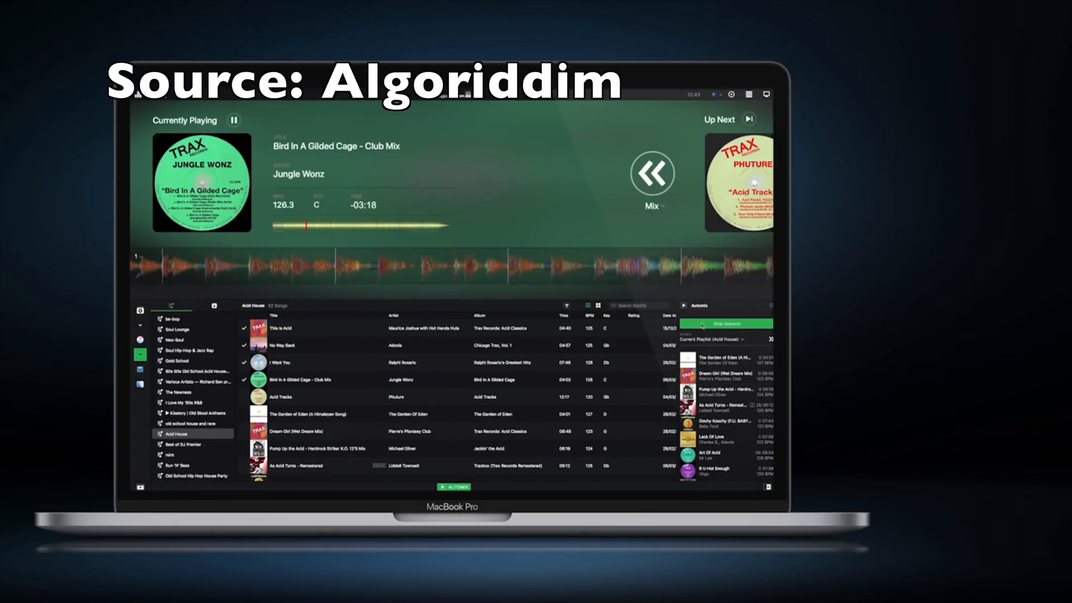
left_click(725, 340)
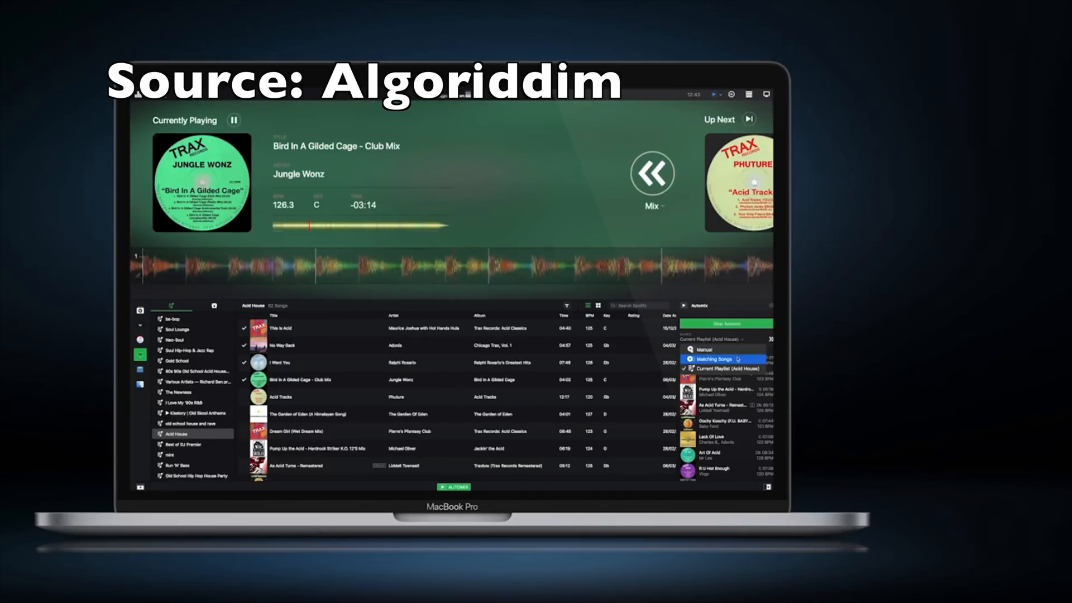
left_click(714, 359)
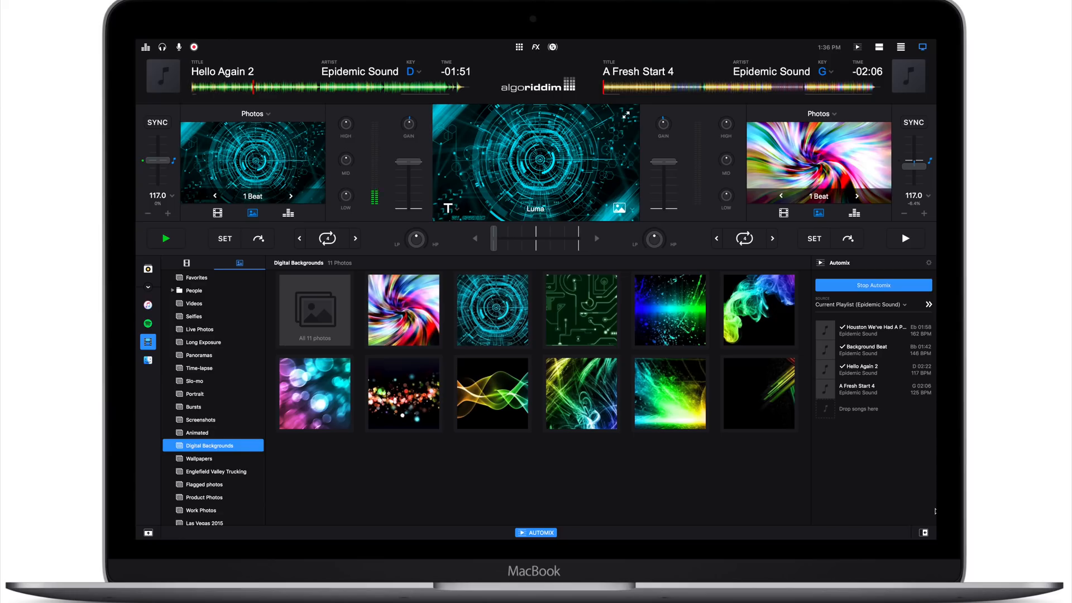
left_click(581, 311)
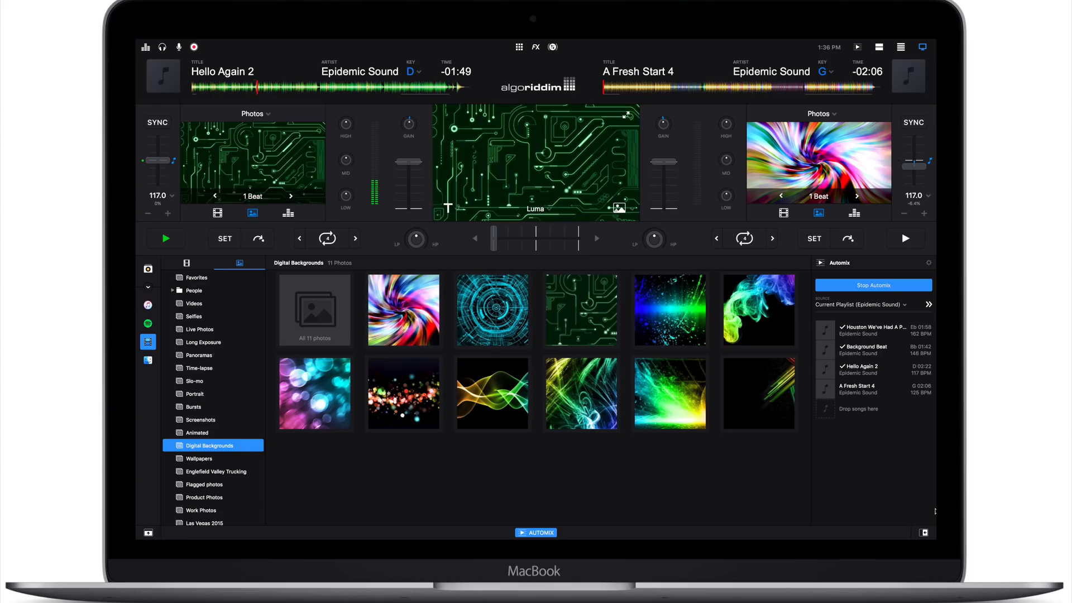